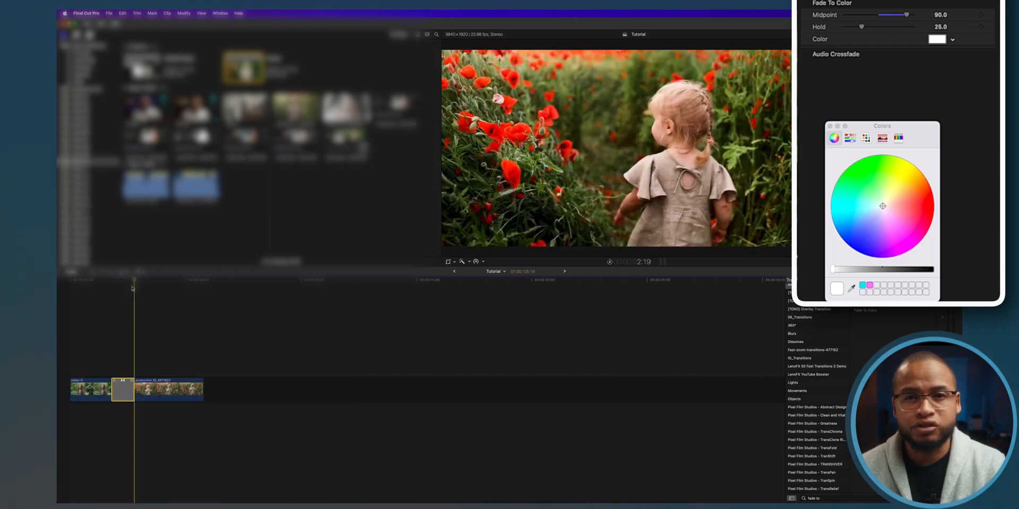
# Step: Set the Fade To Color midpoint to 50 and hold to about 63, then shorten the transition
pyautogui.moveTo(905, 14); pyautogui.dragTo(878, 14)
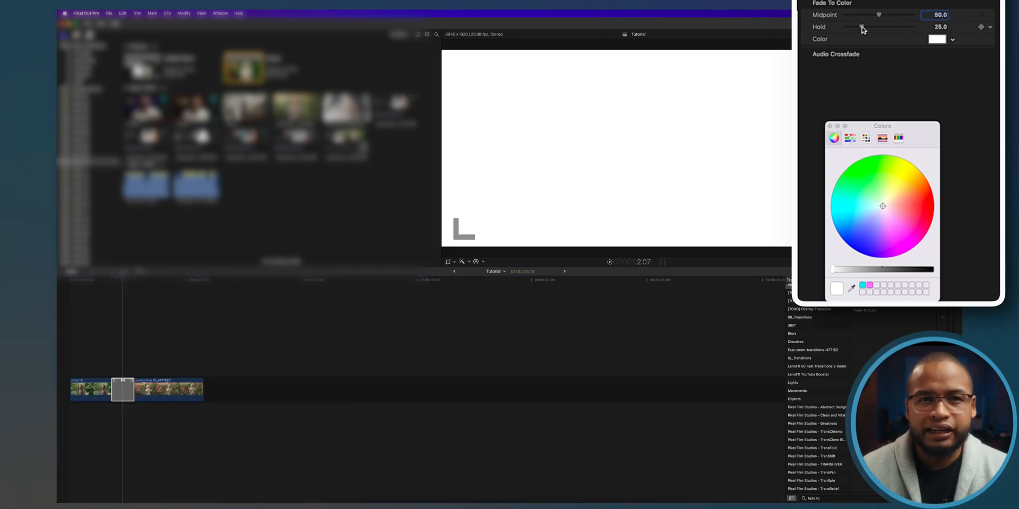
pyautogui.moveTo(862, 26); pyautogui.dragTo(889, 27)
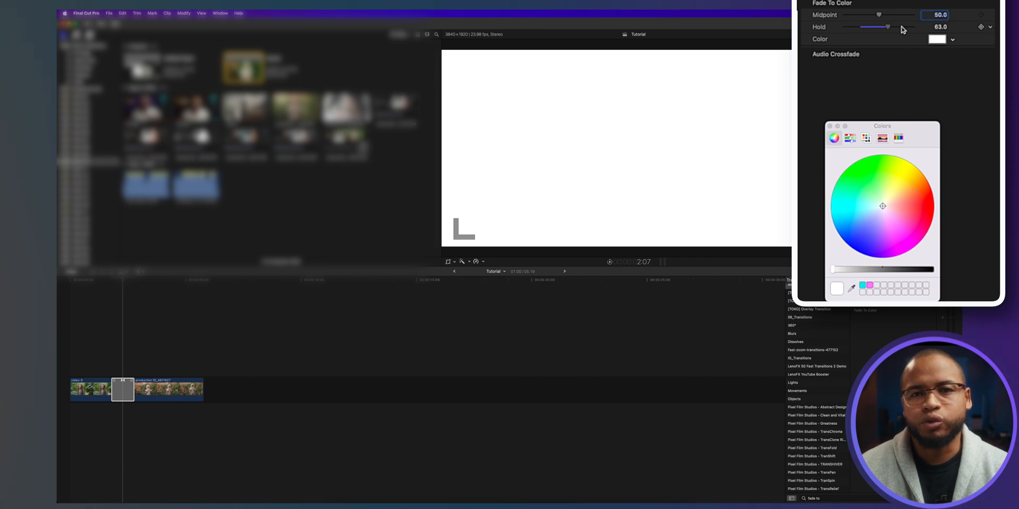
pyautogui.moveTo(888, 26); pyautogui.dragTo(913, 27)
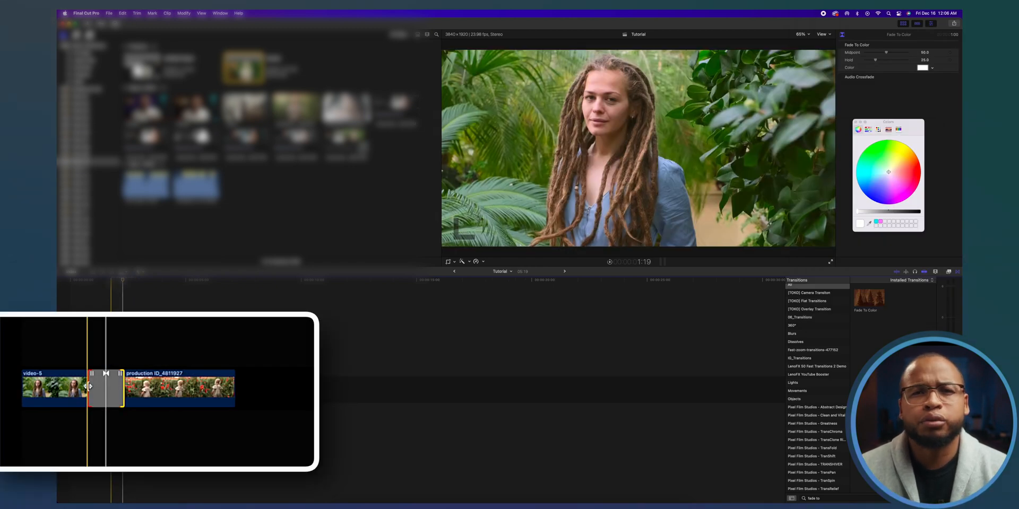
pyautogui.moveTo(91, 389); pyautogui.dragTo(104, 389)
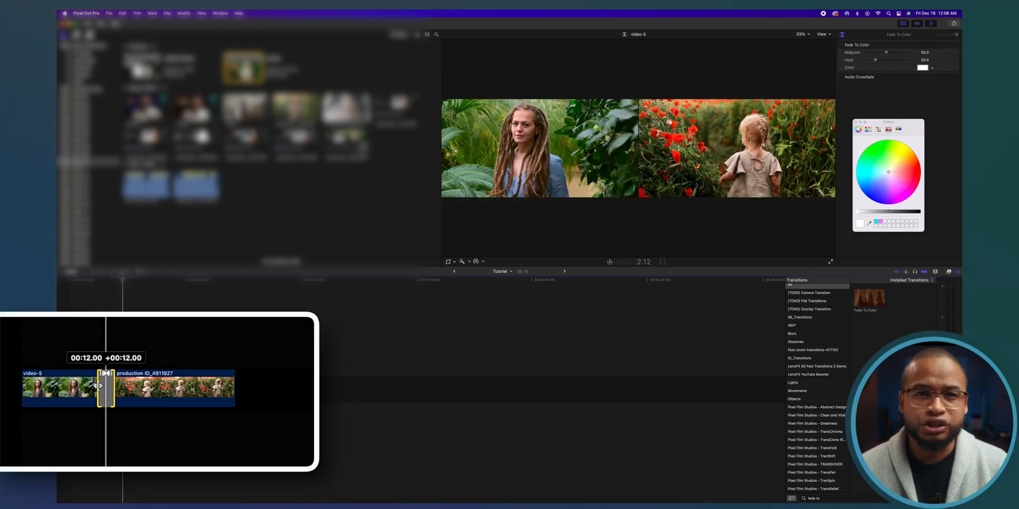